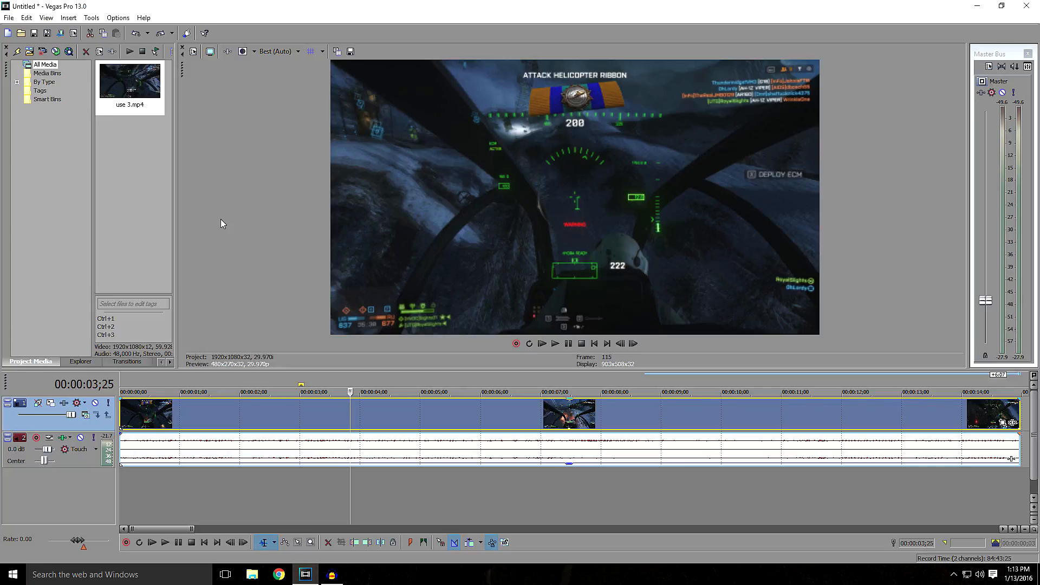
pyautogui.moveTo(230, 219)
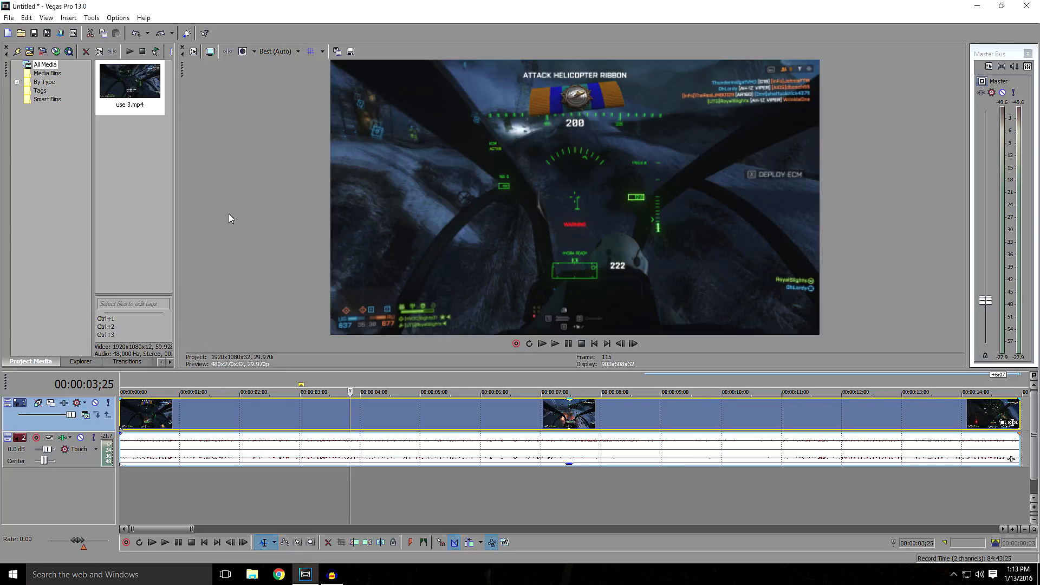
# - Disable resampling and unlock aspect ratio in the gameplay clip's event properties
pyautogui.click(350, 423)
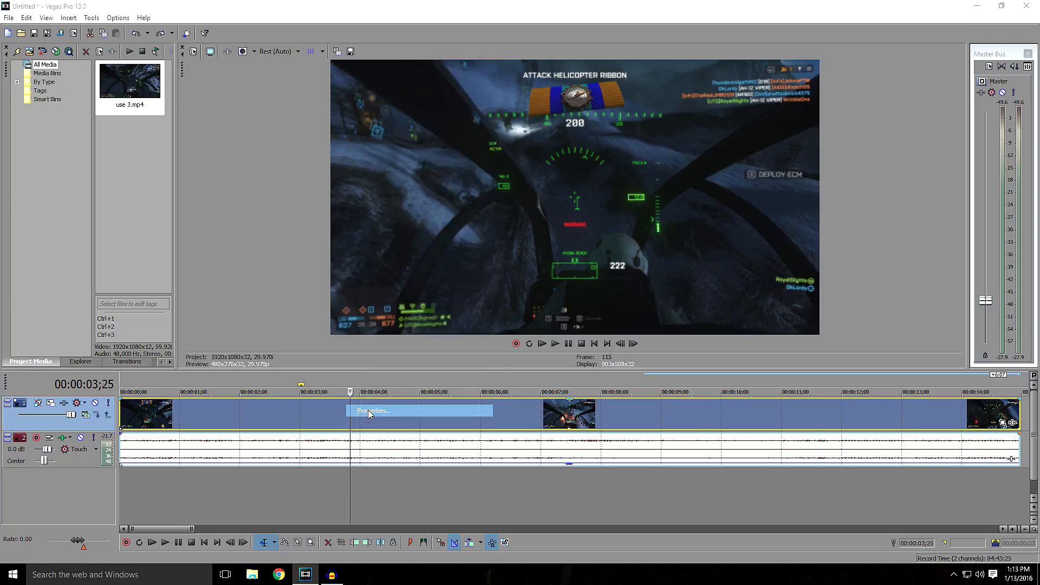
pyautogui.click(372, 411)
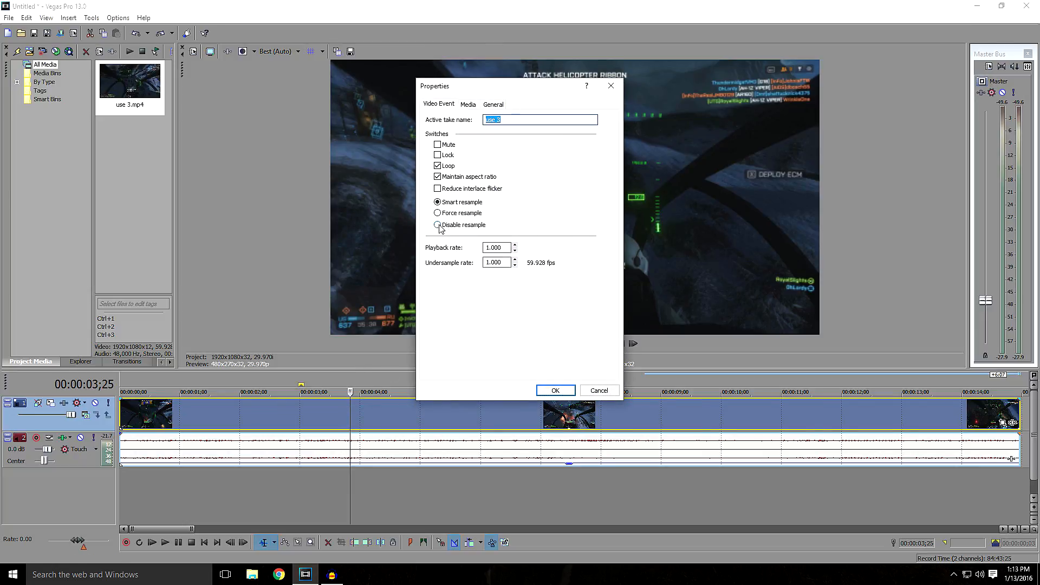
pyautogui.click(437, 224)
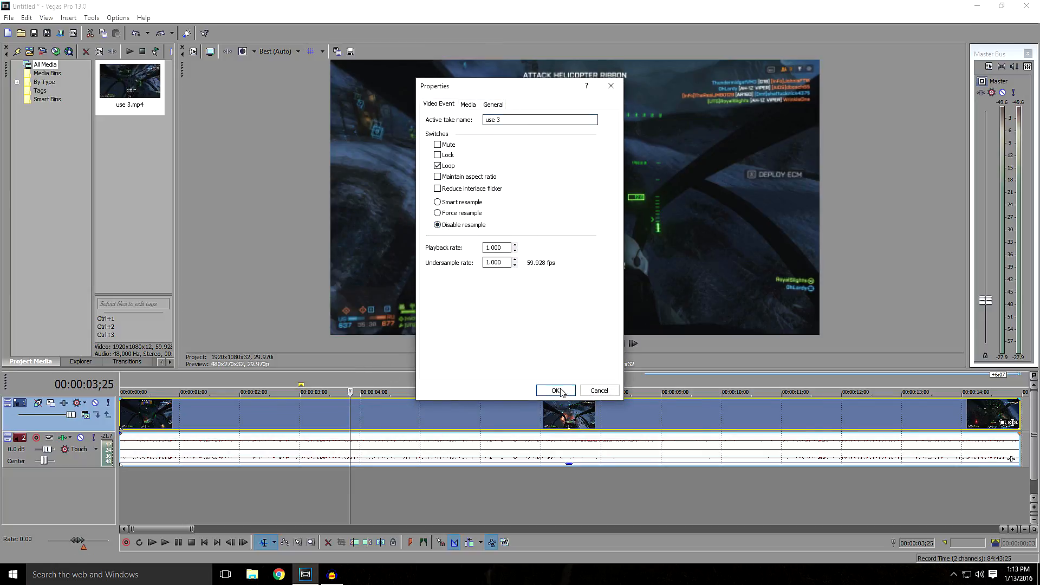
pyautogui.click(556, 390)
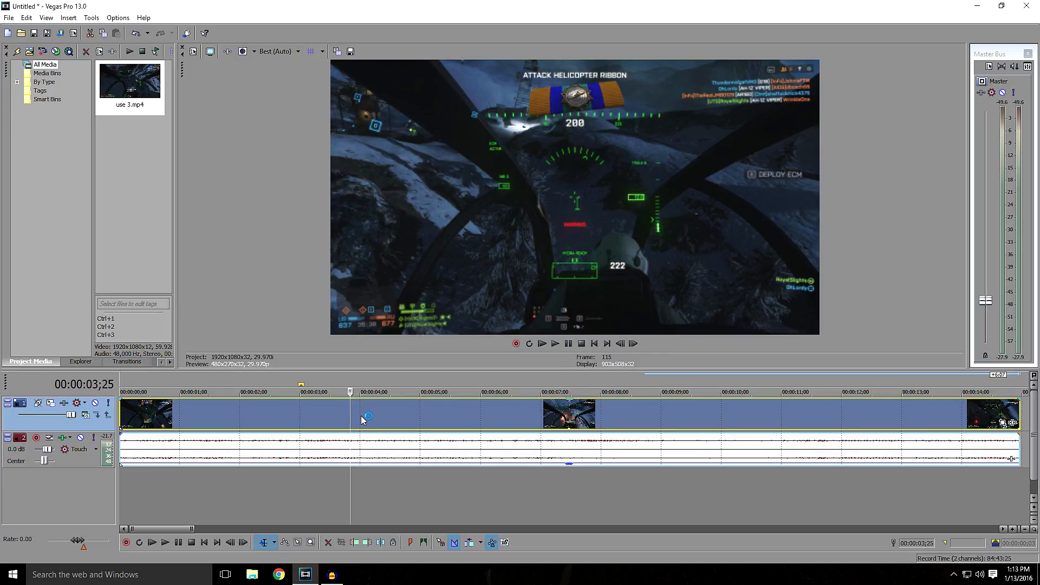
# - Insert a velocity envelope on the gameplay video event
pyautogui.rightClick(362, 416)
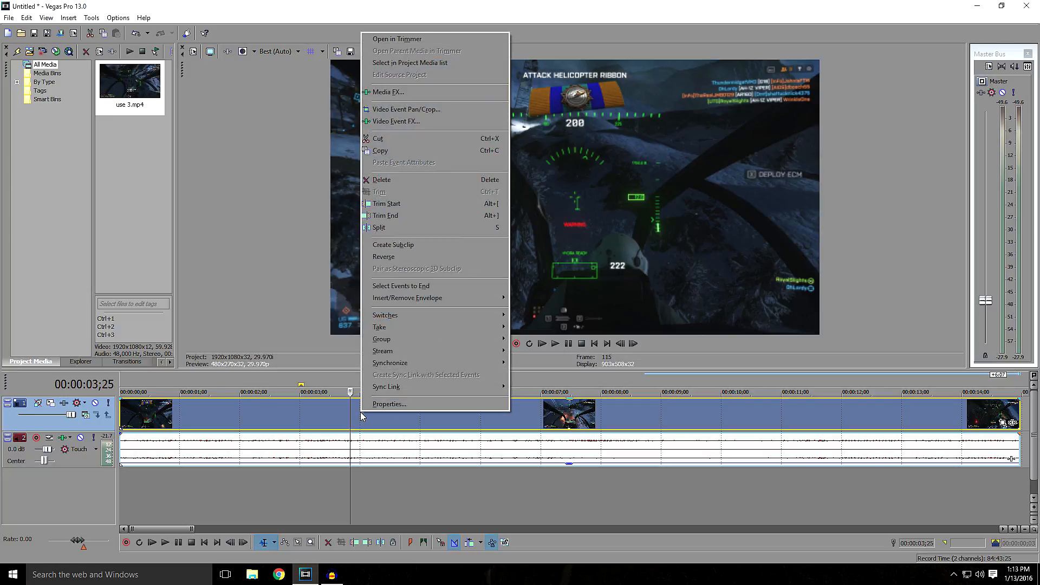
pyautogui.moveTo(406, 298)
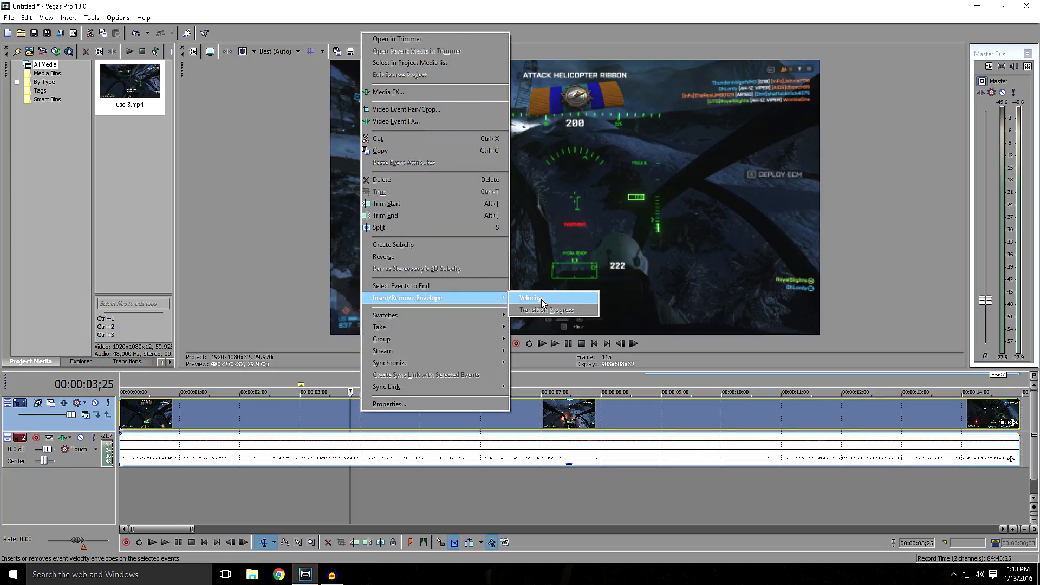
pyautogui.click(530, 297)
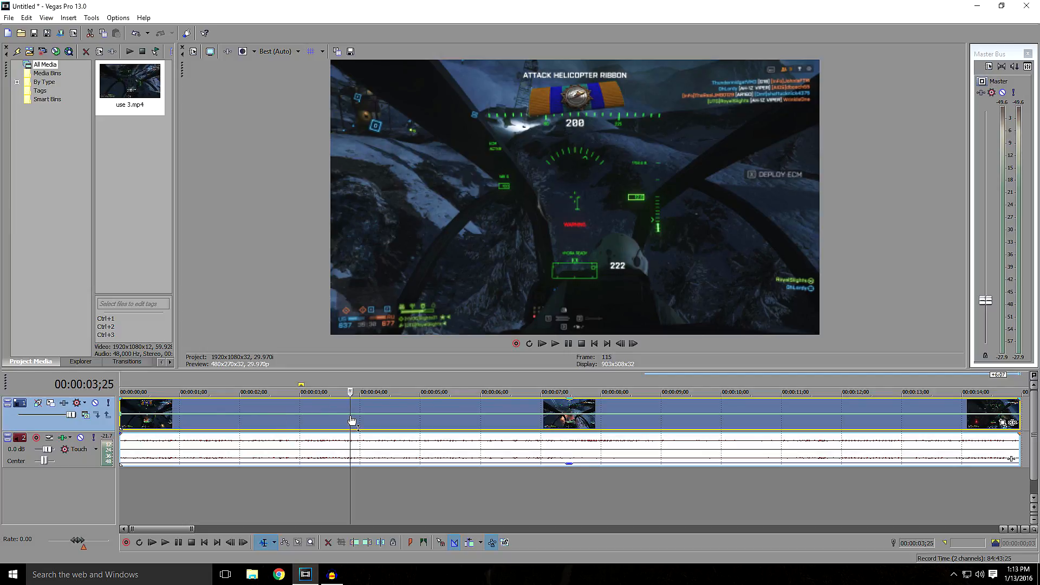
pyautogui.moveTo(362, 419)
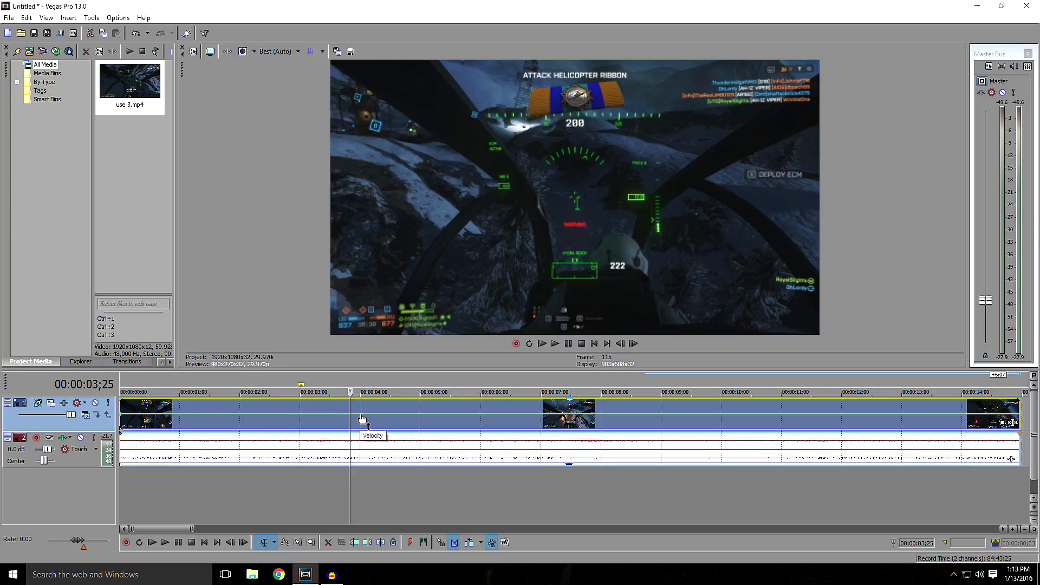
# - Add envelope points near the 3.5-second and 6-second marks
pyautogui.rightClick(362, 418)
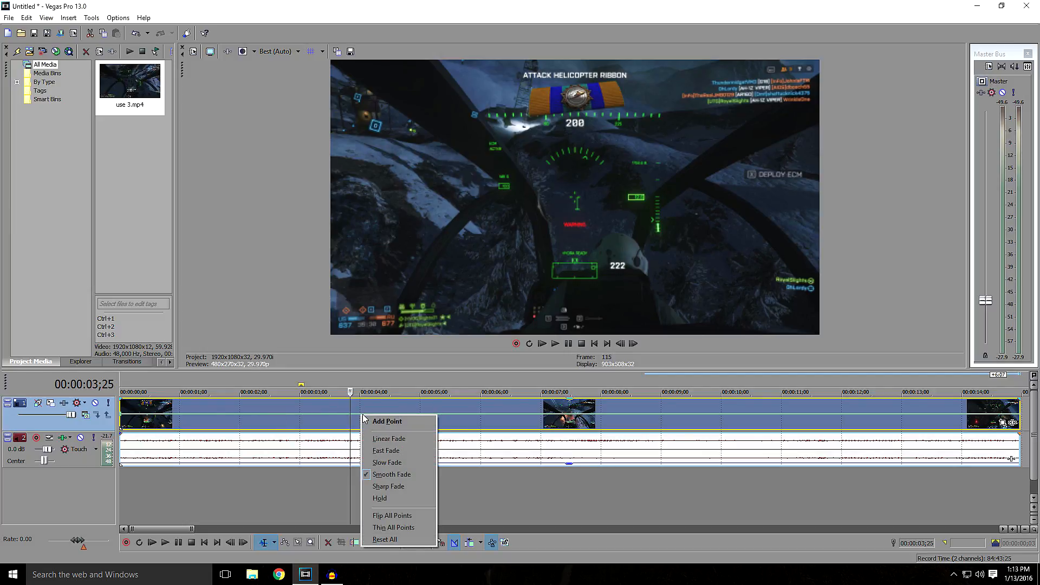
pyautogui.click(387, 420)
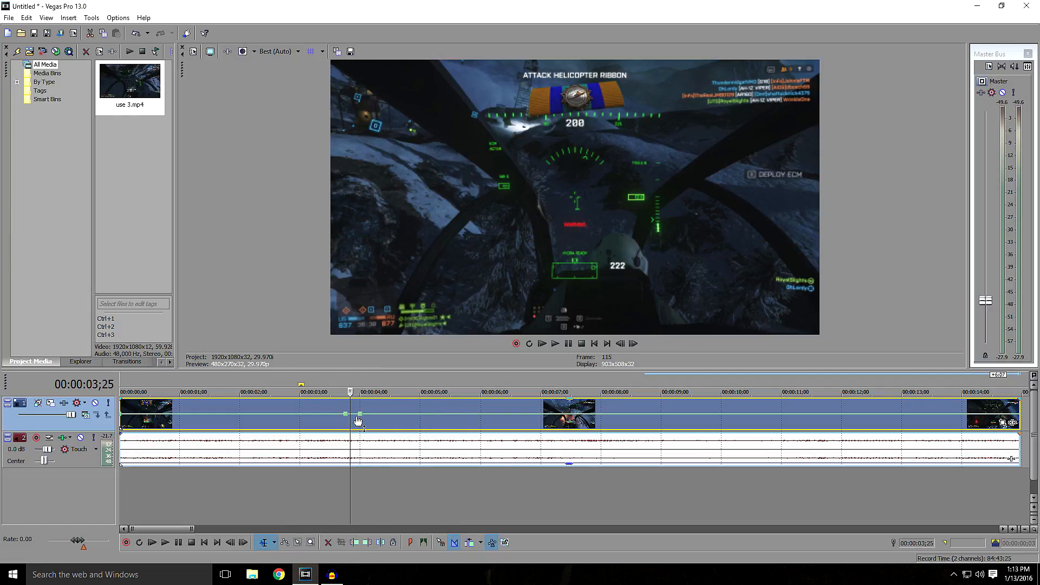
pyautogui.moveTo(357, 436)
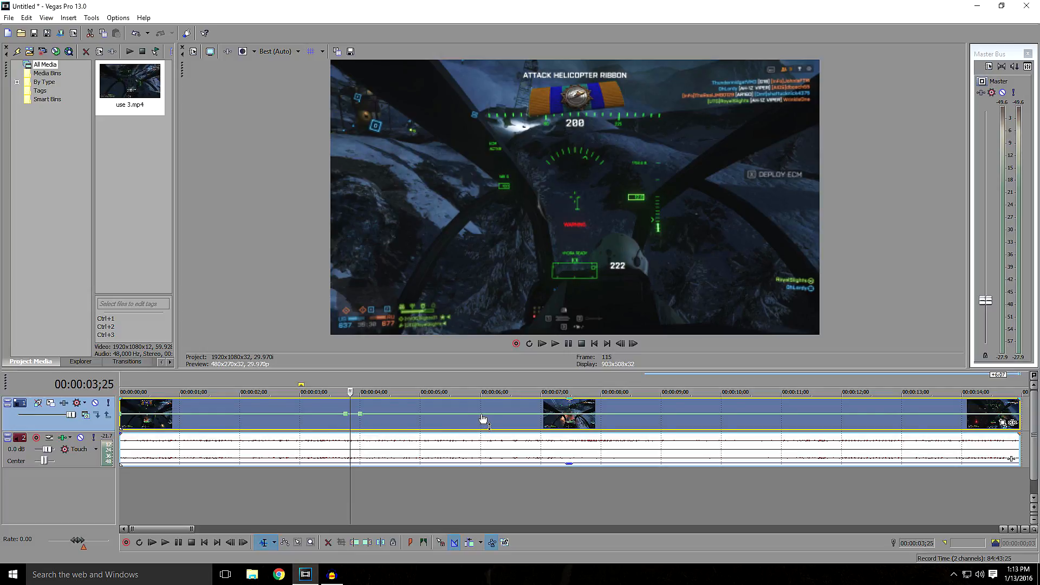
pyautogui.moveTo(488, 422)
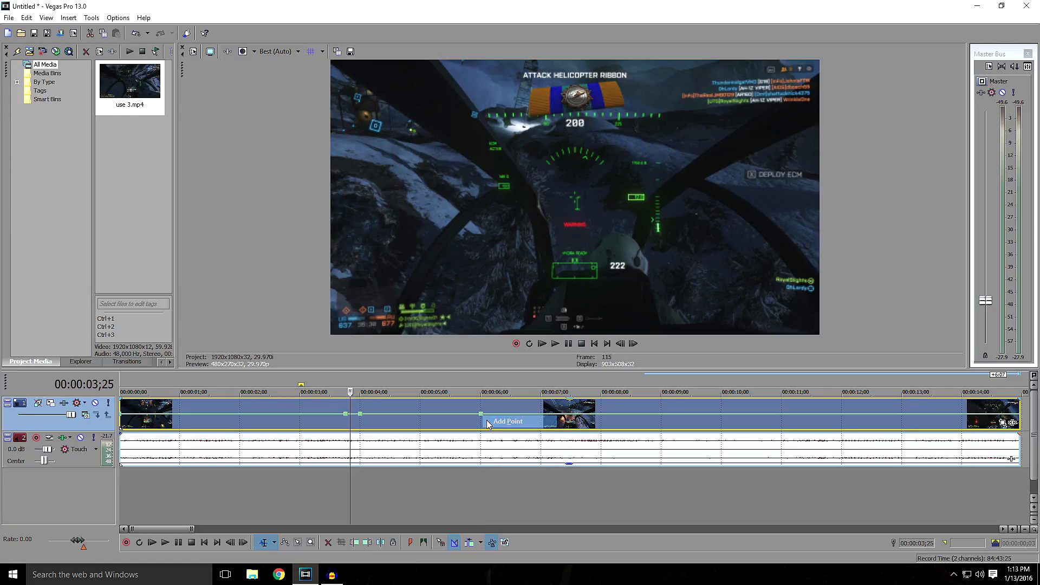
pyautogui.moveTo(496, 419)
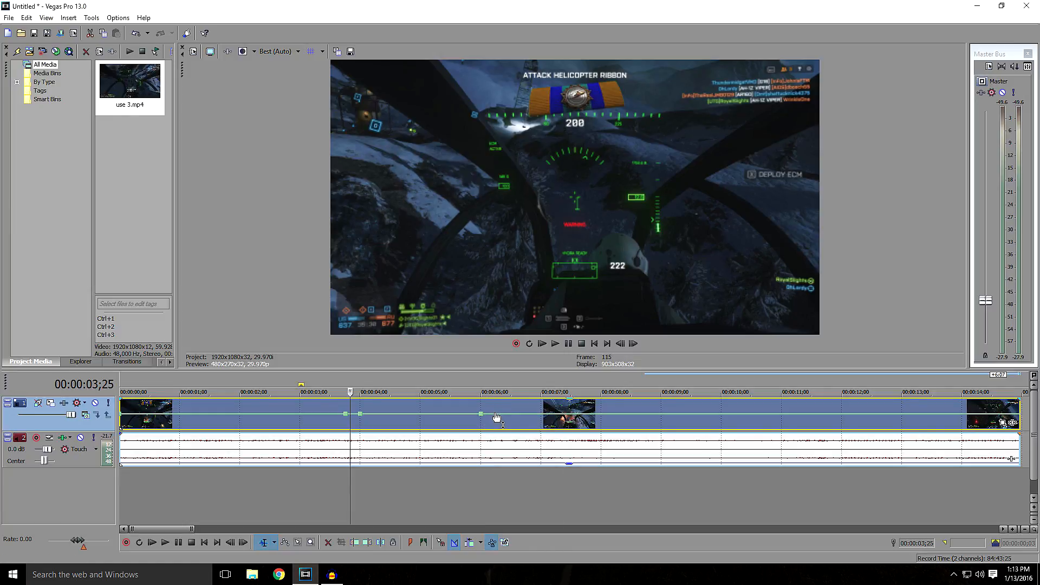
pyautogui.moveTo(514, 423)
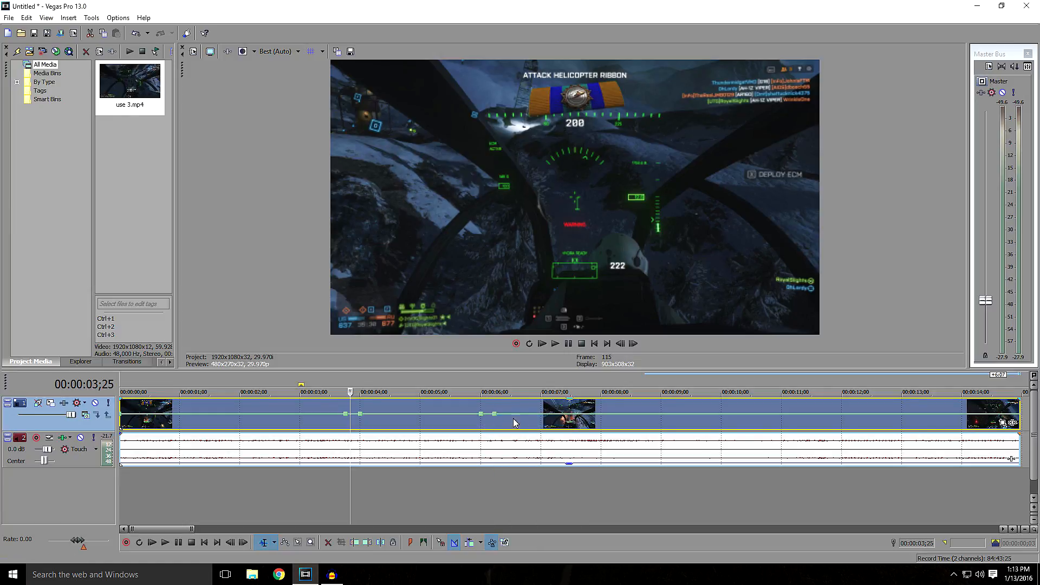
pyautogui.moveTo(361, 418)
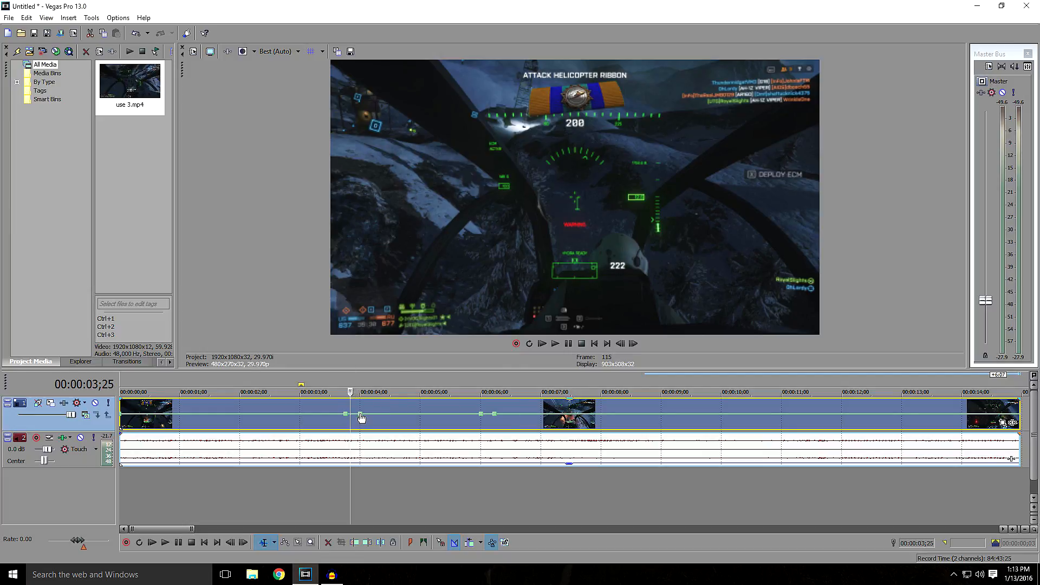
# - Set the points near 3.5 s and 6 s to 200% forward velocity
pyautogui.rightClick(362, 418)
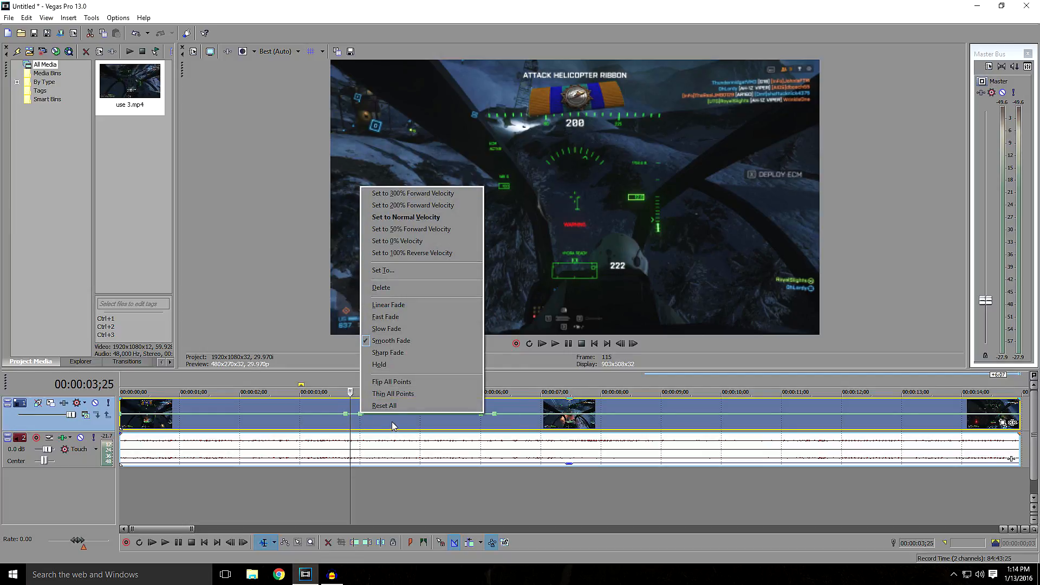
pyautogui.moveTo(413, 205)
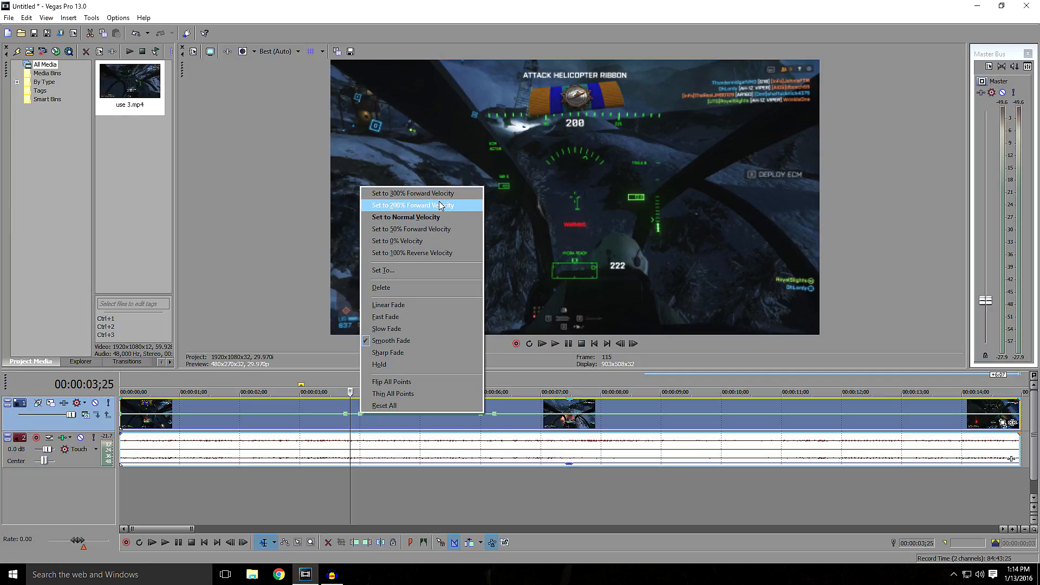
pyautogui.click(412, 205)
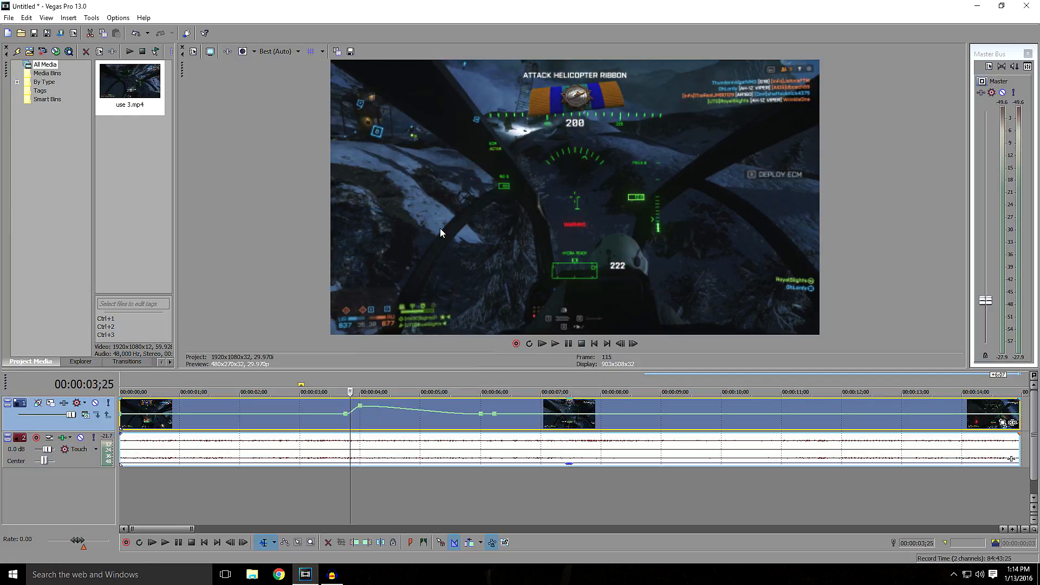
pyautogui.moveTo(481, 419)
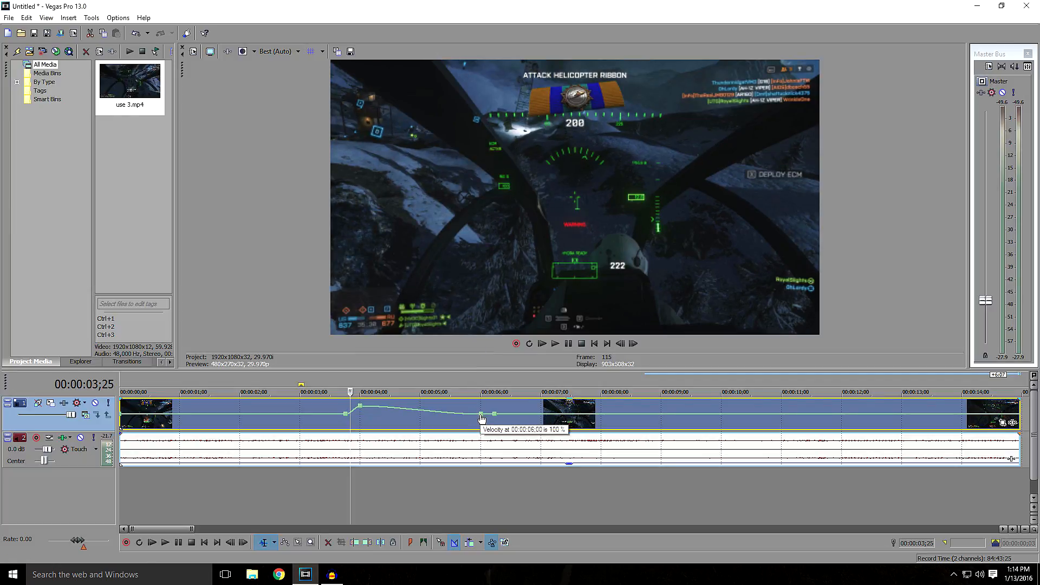
pyautogui.rightClick(481, 419)
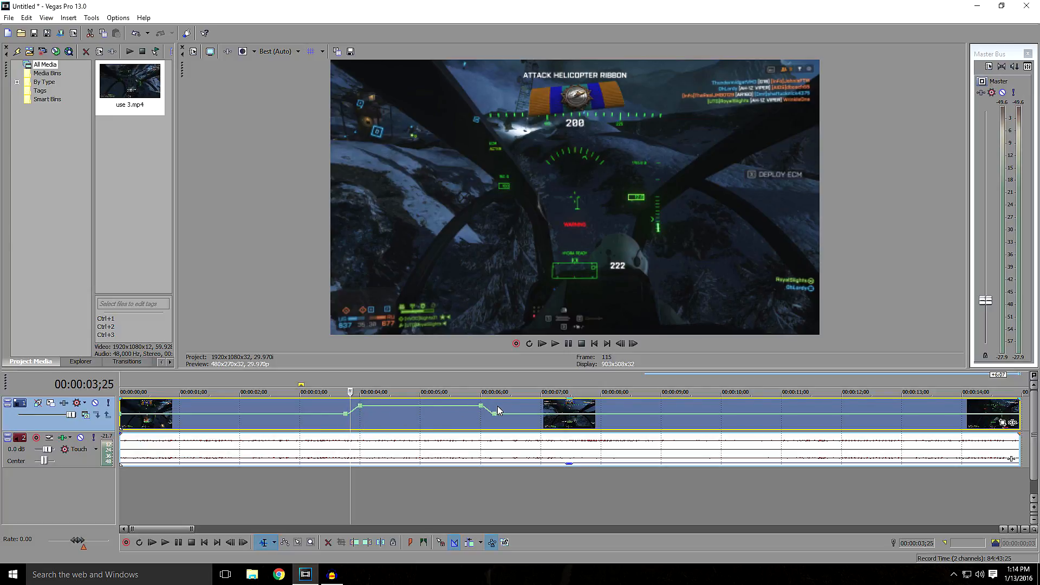
pyautogui.moveTo(498, 421)
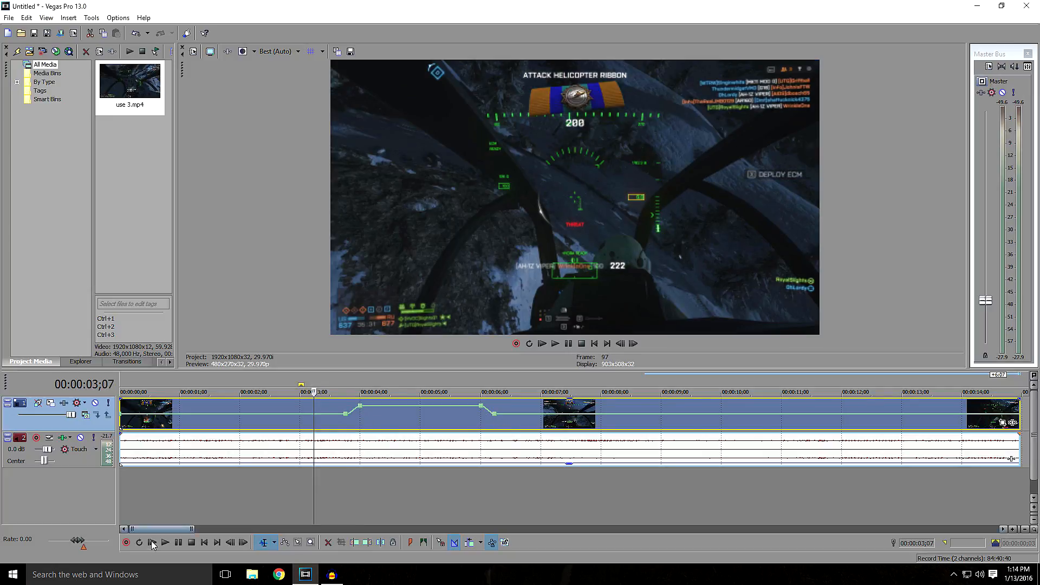
pyautogui.click(164, 543)
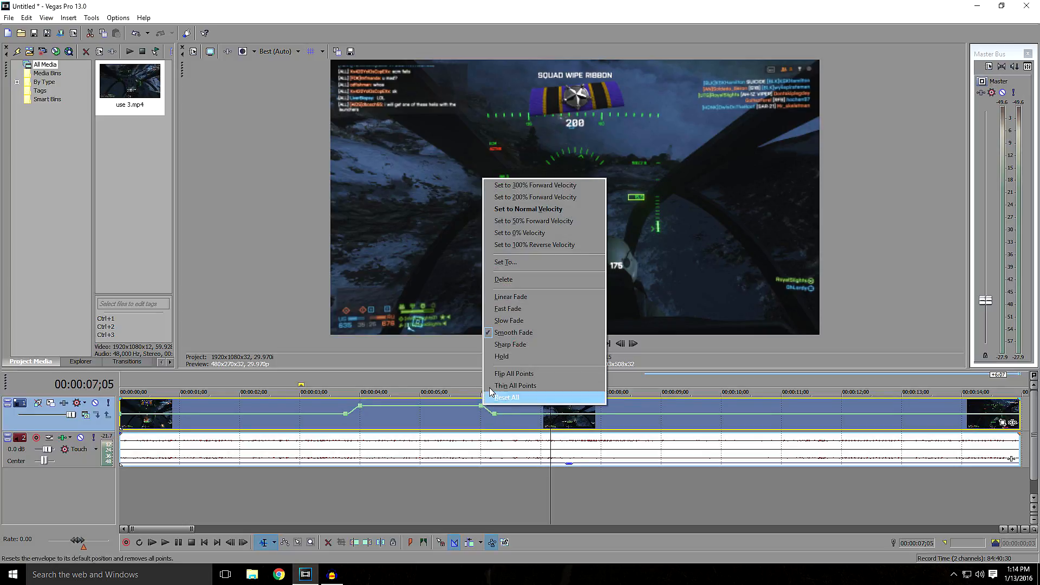
pyautogui.moveTo(531, 232)
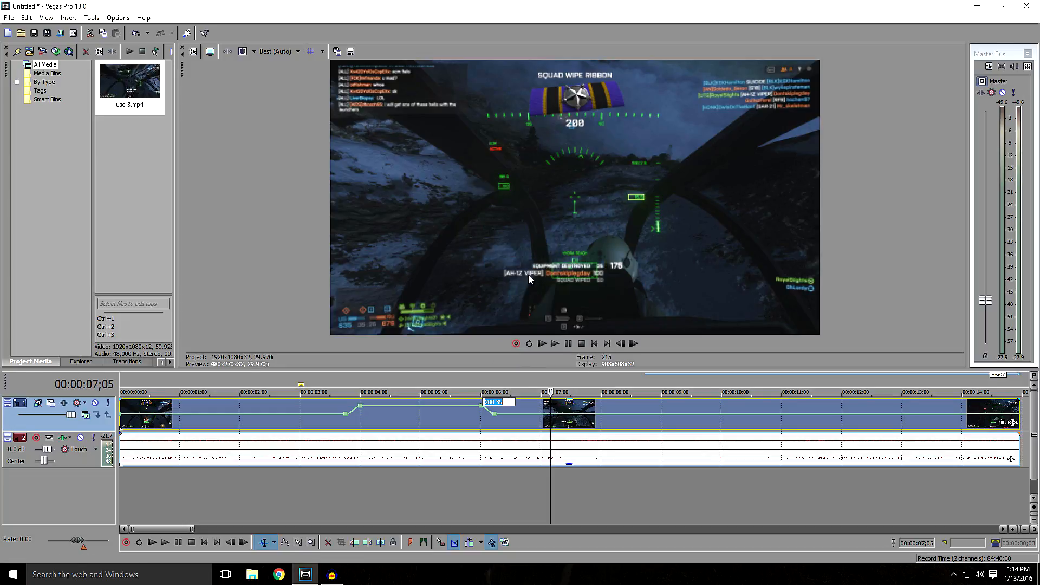
pyautogui.moveTo(591, 516)
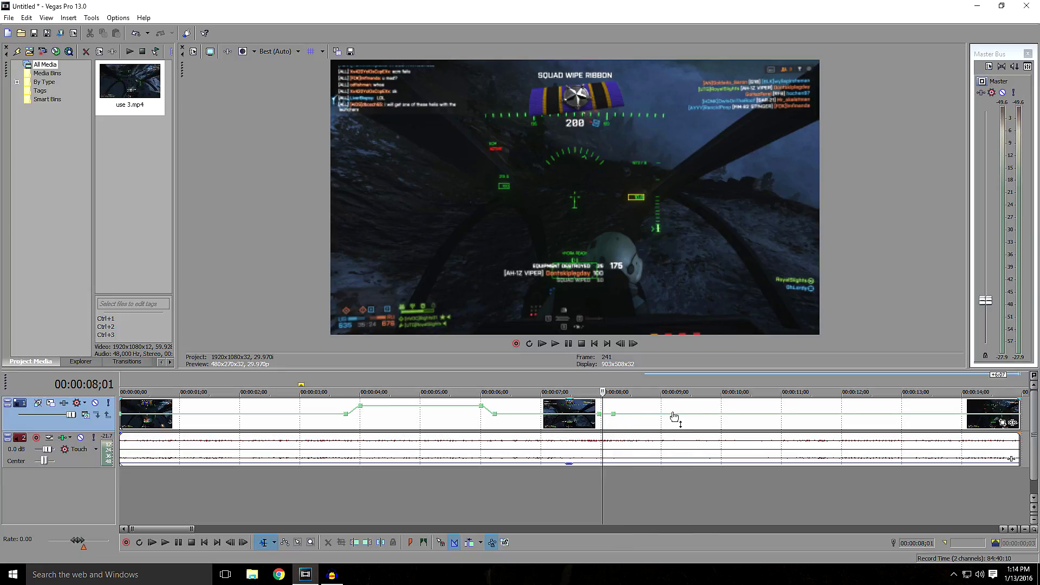
# - Add a point near 9.5 s and set the 8 s–9.5 s section to 50% forward velocity
pyautogui.rightClick(674, 416)
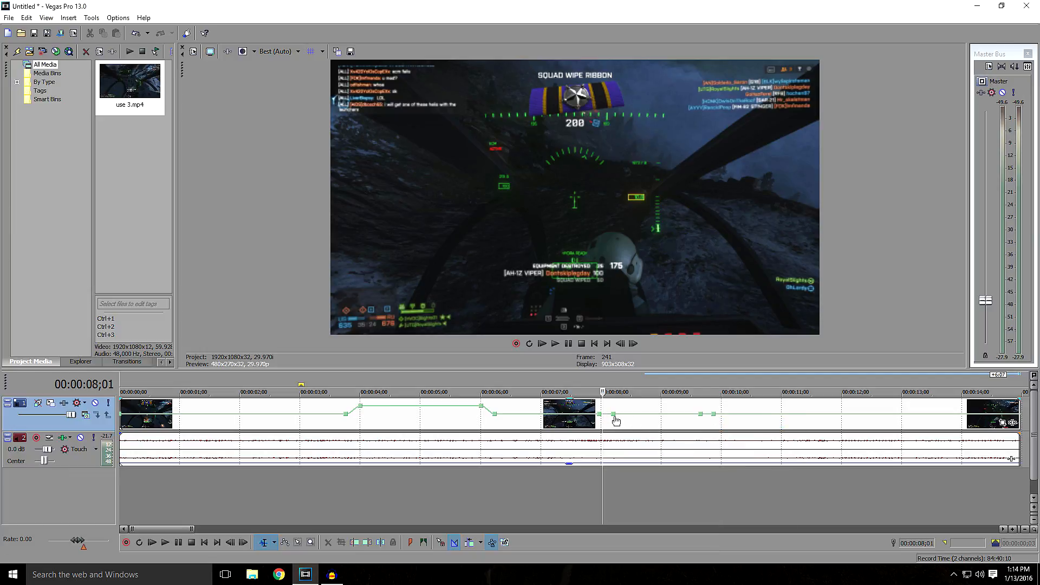
pyautogui.rightClick(614, 421)
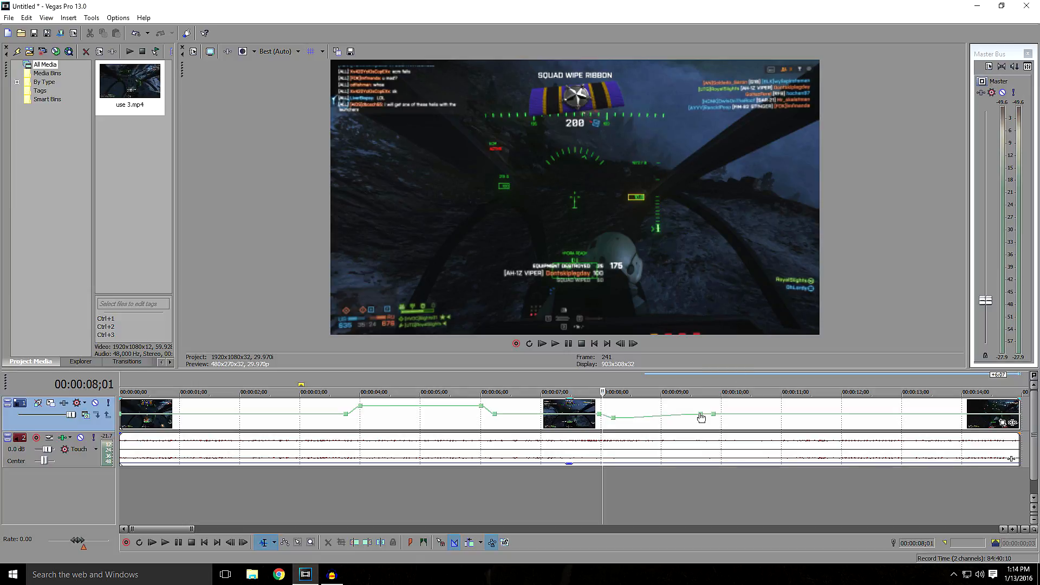
pyautogui.rightClick(700, 416)
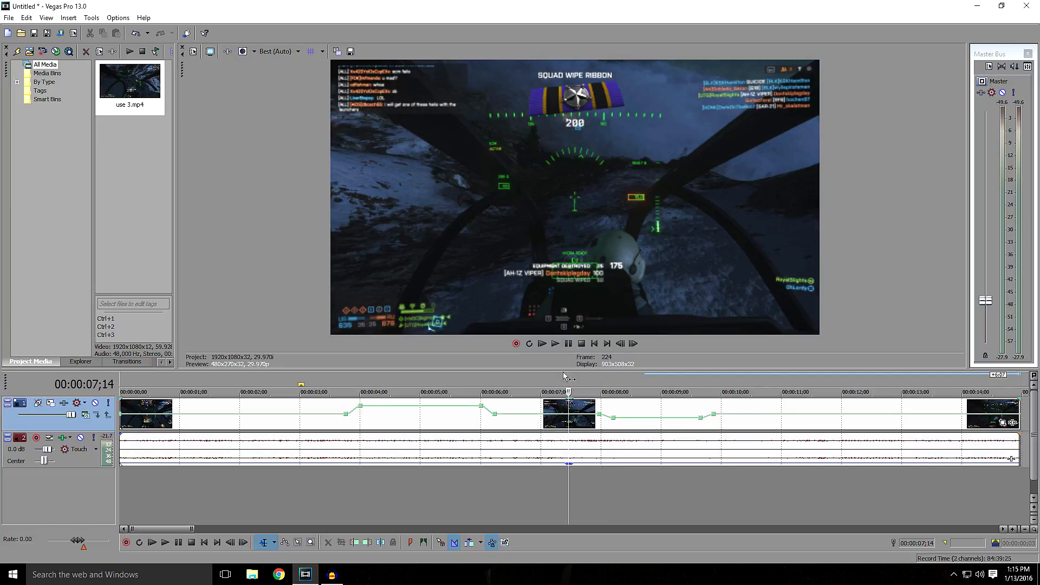
pyautogui.moveTo(555, 343)
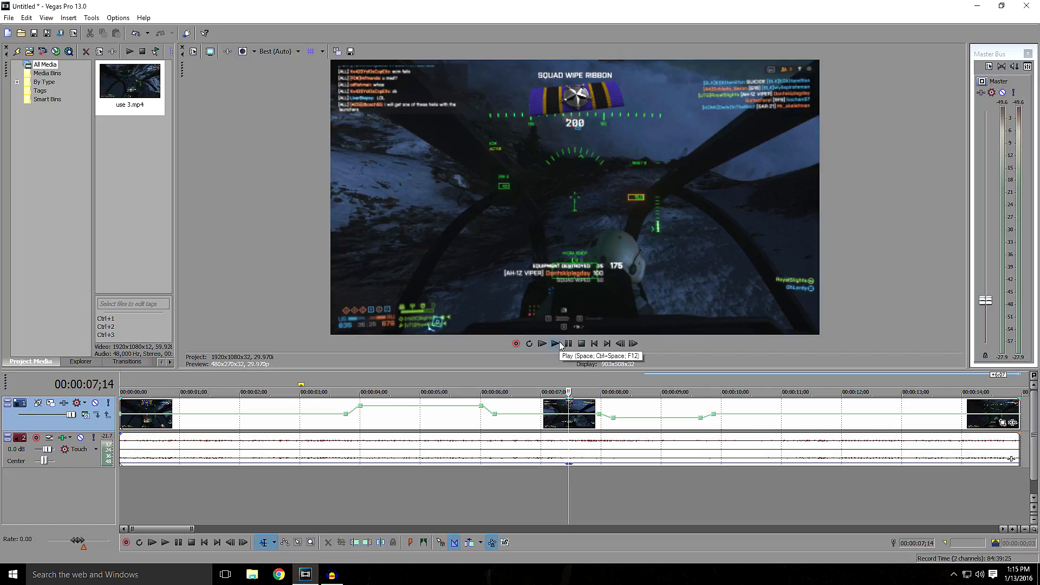
pyautogui.click(555, 343)
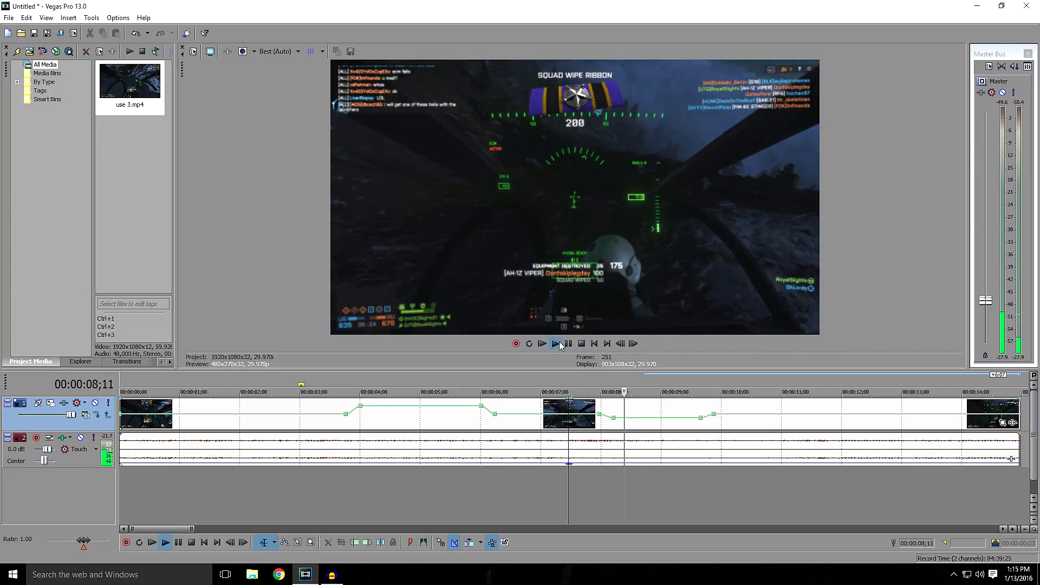
pyautogui.click(555, 343)
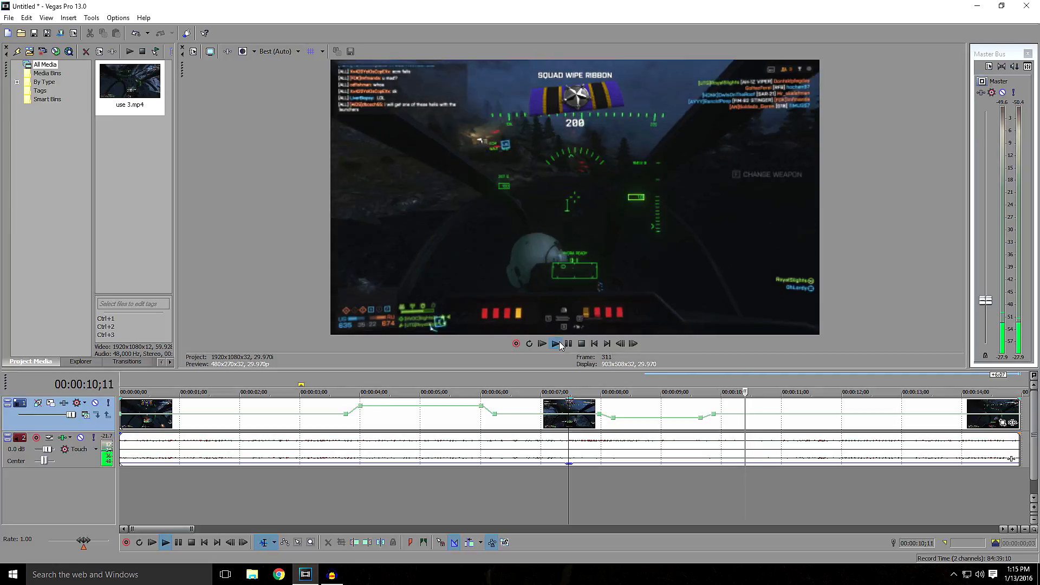
pyautogui.click(554, 344)
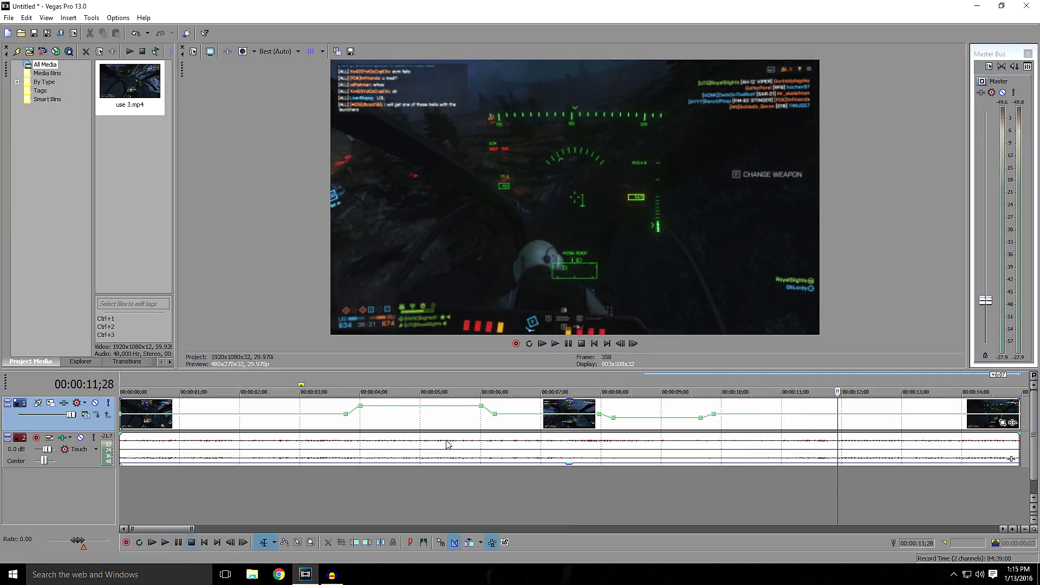